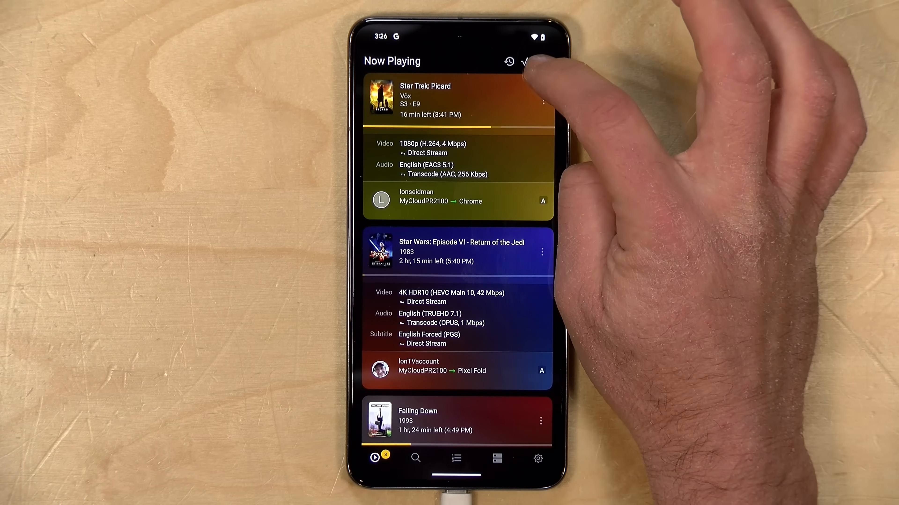
# - Check the server activity view and return to the list of current streams
pyautogui.click(543, 62)
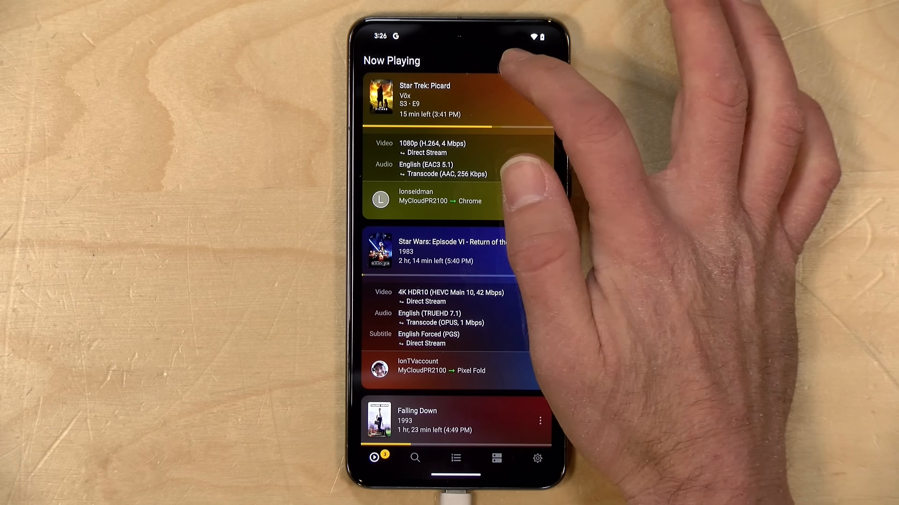
pyautogui.click(496, 458)
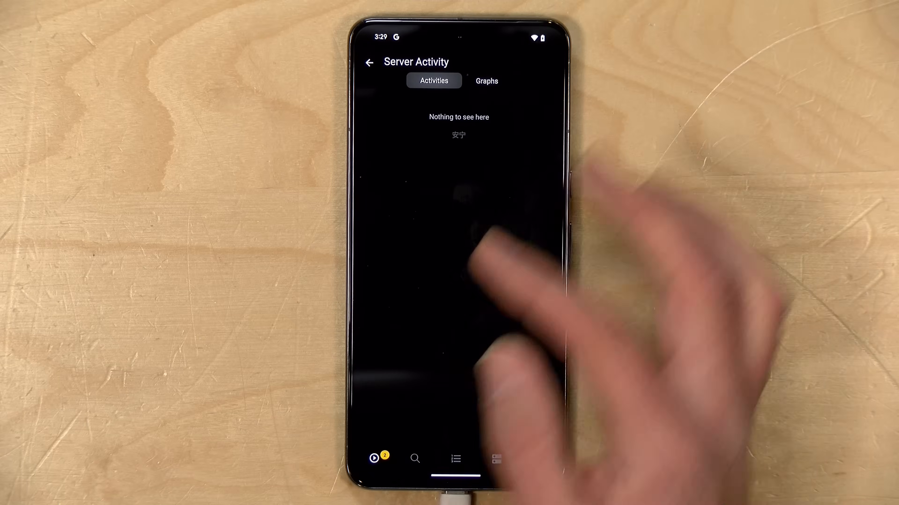
pyautogui.click(486, 81)
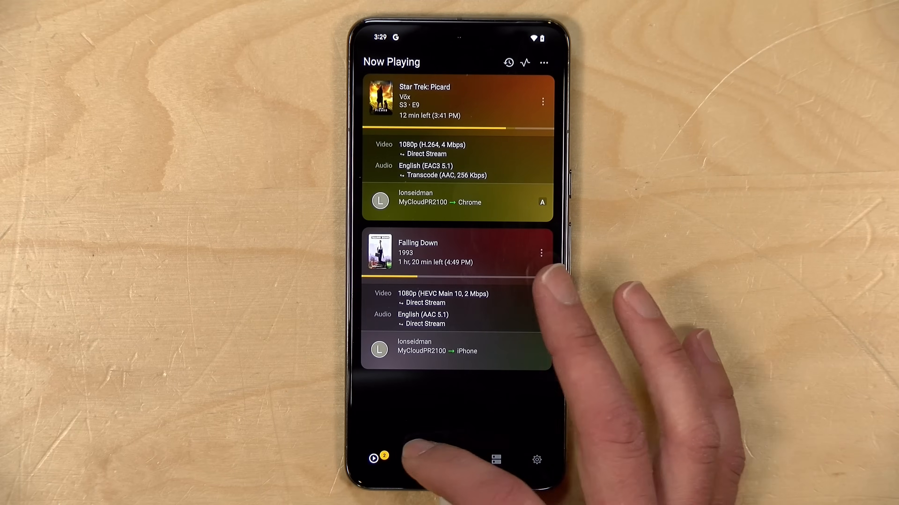
# - Search the server for Bluey, finding the show with 49 episodes, then view Libraries
pyautogui.click(414, 459)
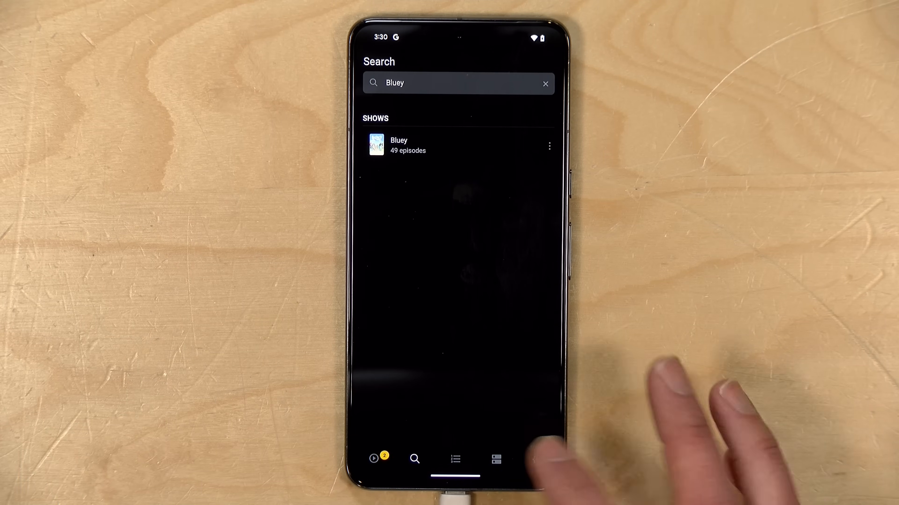
pyautogui.click(496, 459)
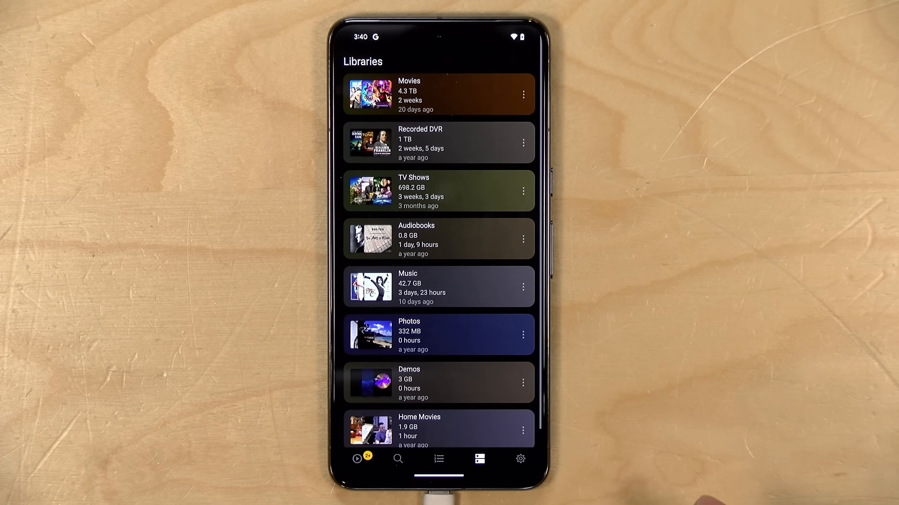
pyautogui.moveTo(488, 378)
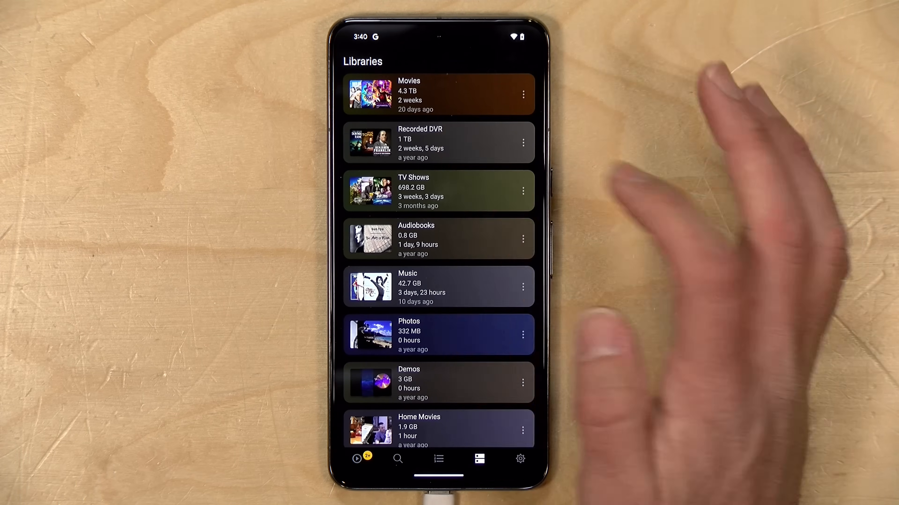
# - Browse the Recorded DVR library's recordings twice, returning to the libraries list
pyautogui.click(438, 143)
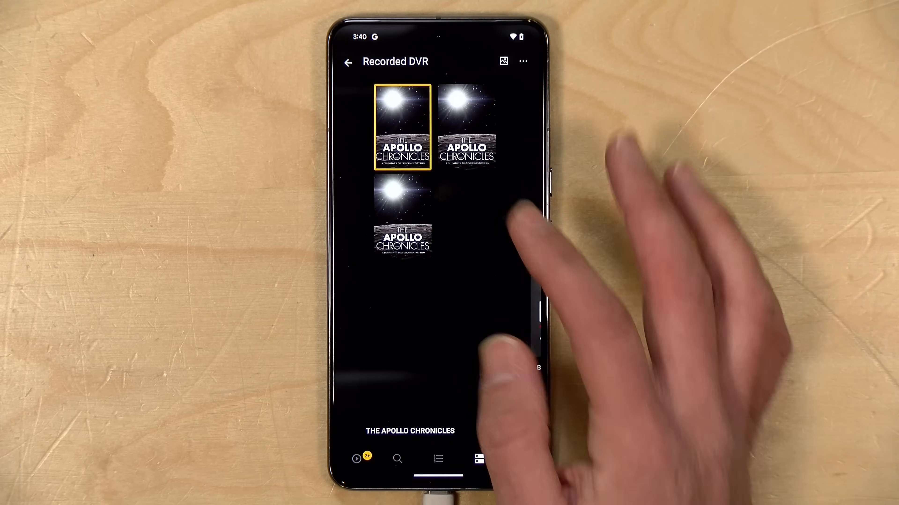
pyautogui.click(347, 62)
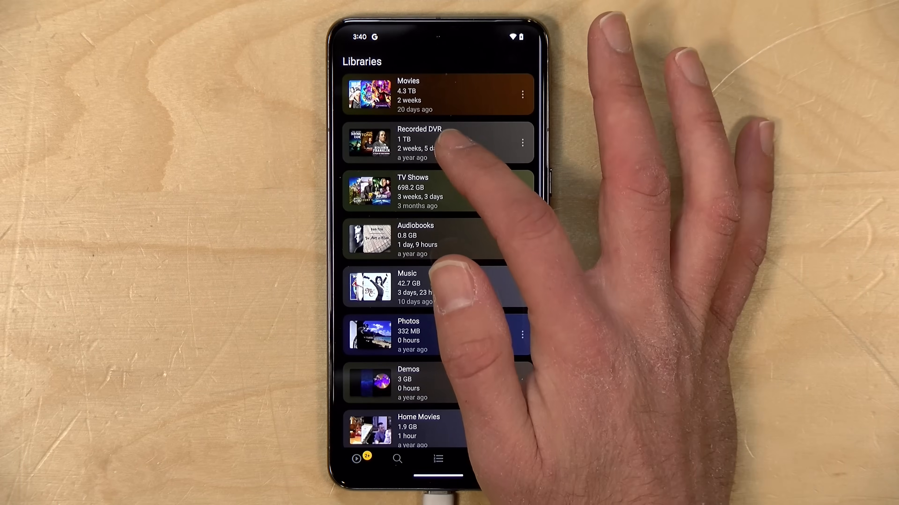
pyautogui.click(436, 141)
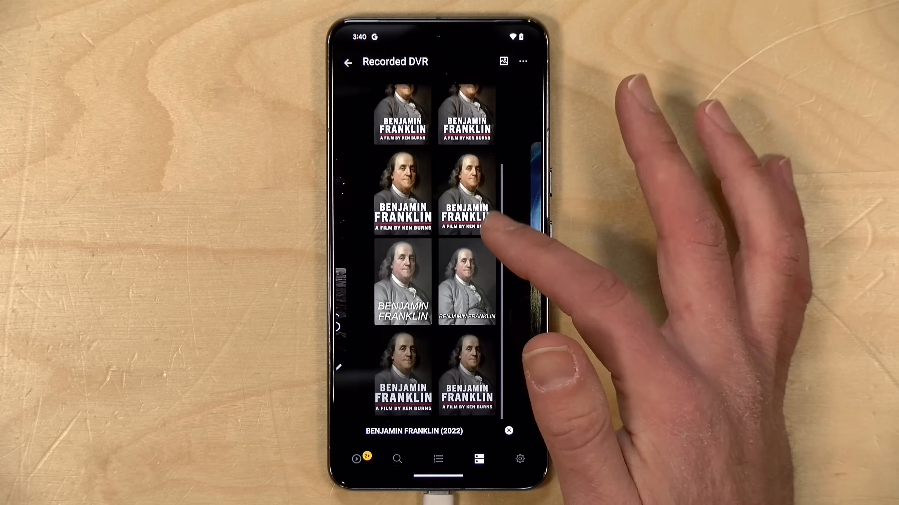
pyautogui.click(347, 61)
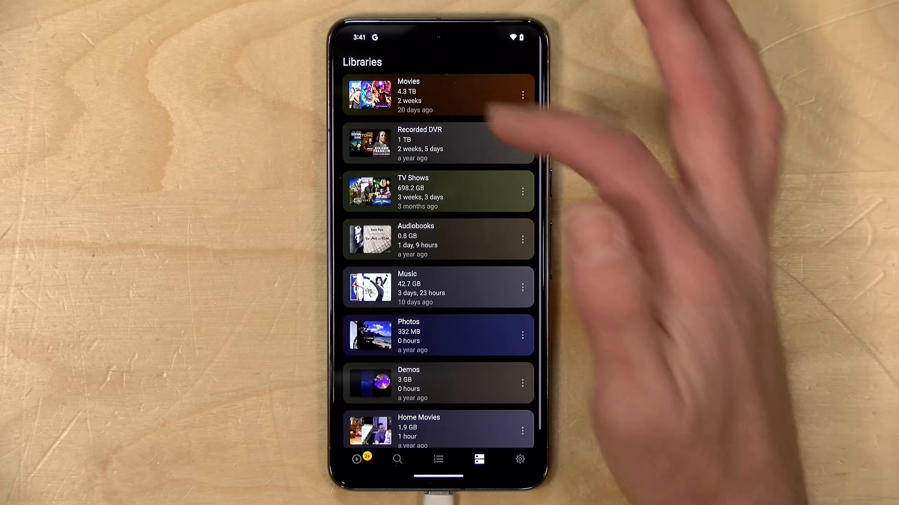
pyautogui.moveTo(505, 172)
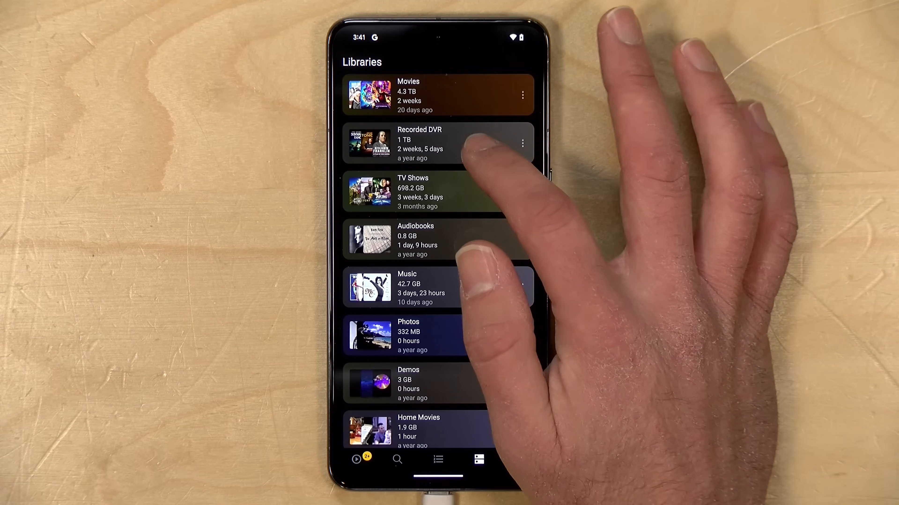
# - Bring up the Recorded DVR library's settings page
pyautogui.click(419, 143)
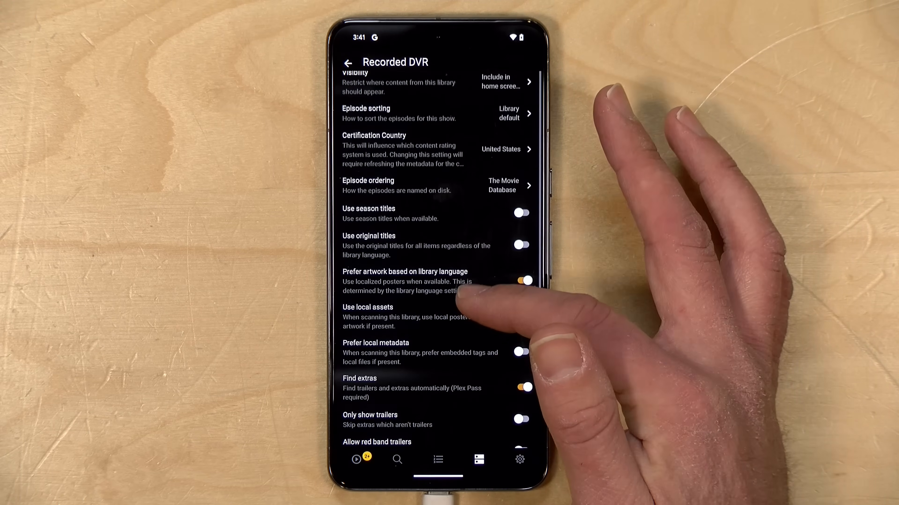
pyautogui.scroll(-3)
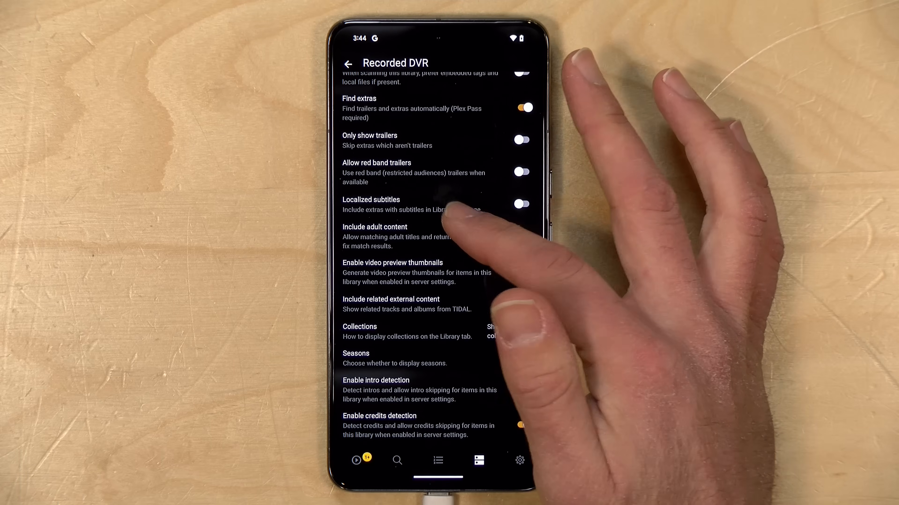
pyautogui.scroll(-3)
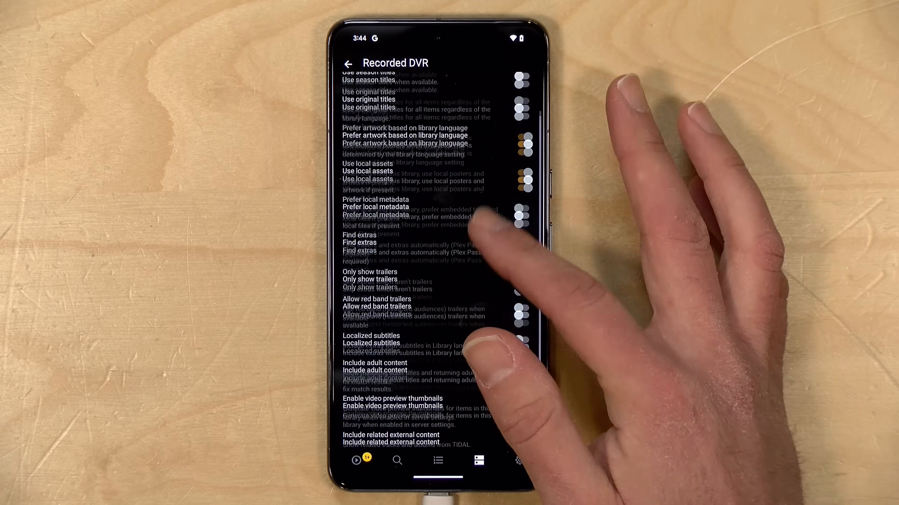
pyautogui.scroll(-3)
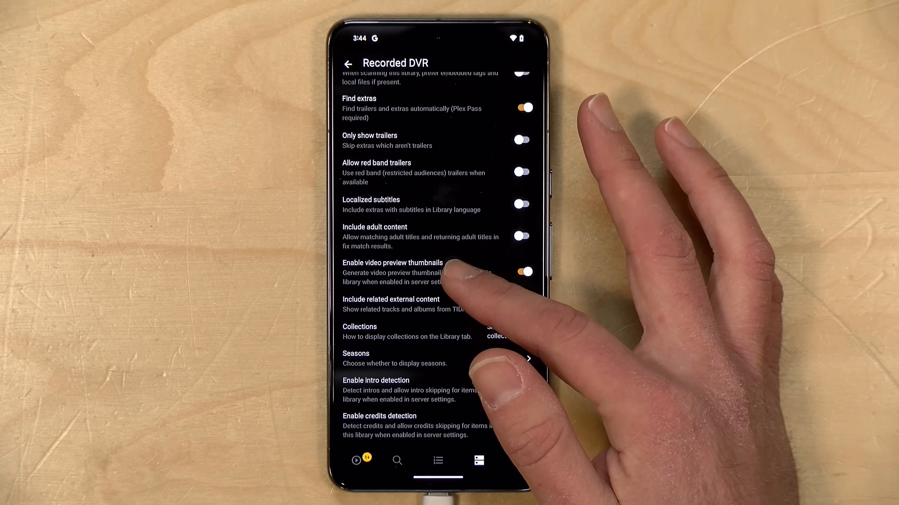
pyautogui.scroll(-3)
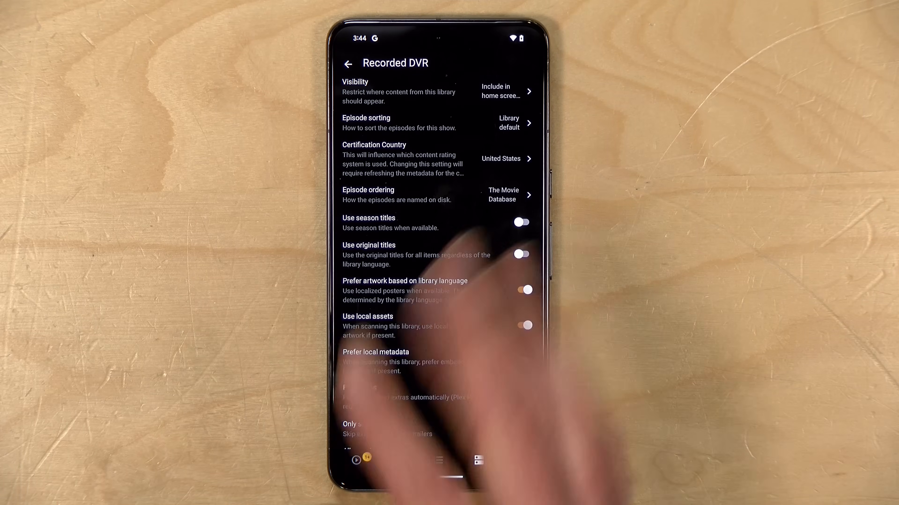
pyautogui.scroll(-3)
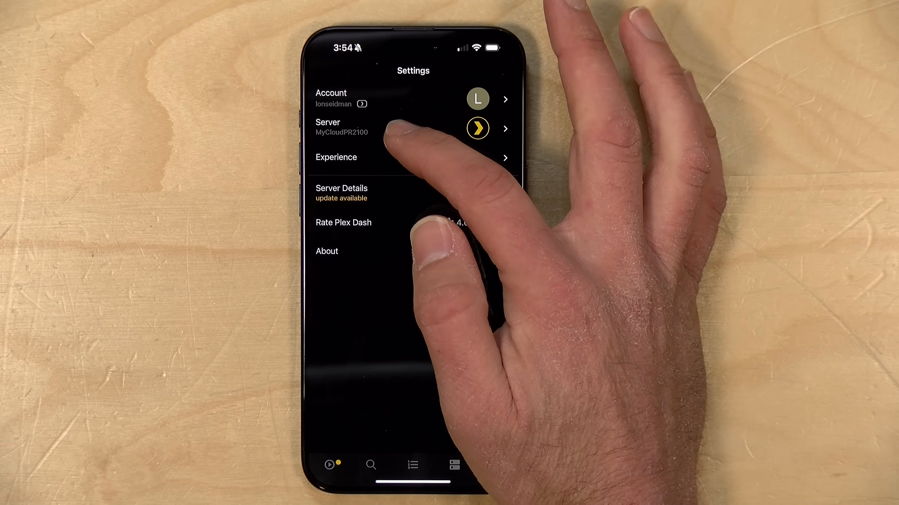
# - View MomPlex's Server Details with update notes, libraries, platform and creation date
pyautogui.click(402, 127)
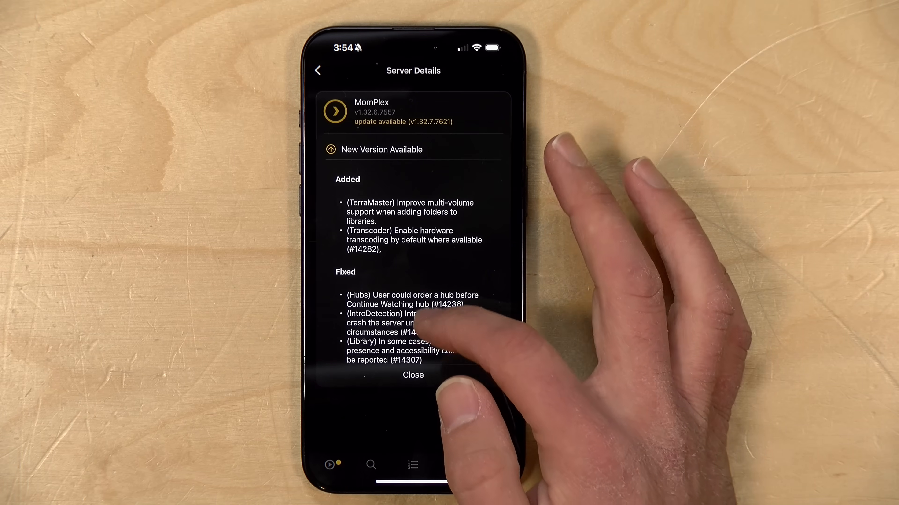
pyautogui.scroll(-3)
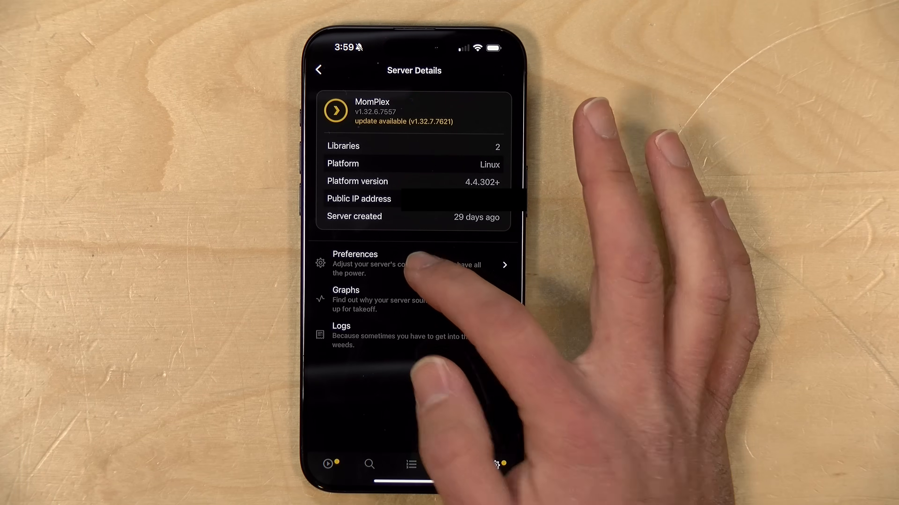
# - Look through MomPlex's General and Transcoder preference sections in turn
pyautogui.click(354, 264)
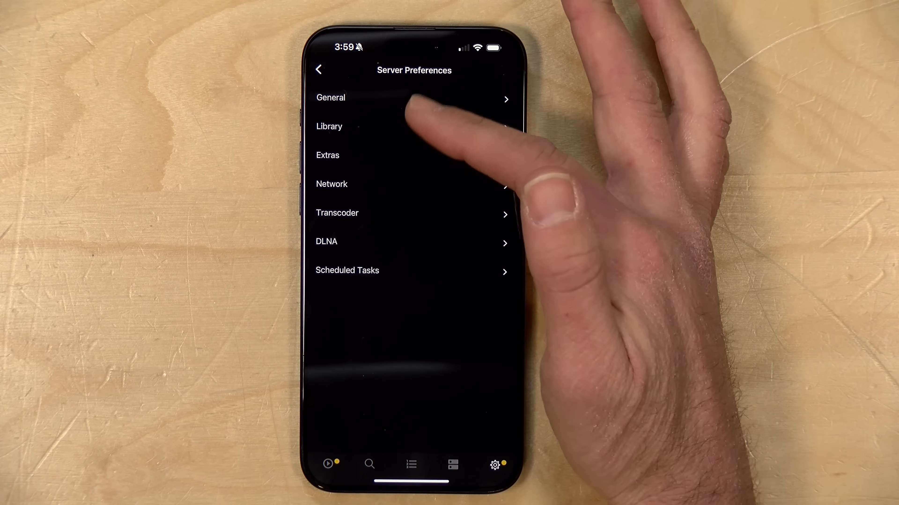
pyautogui.moveTo(413, 281)
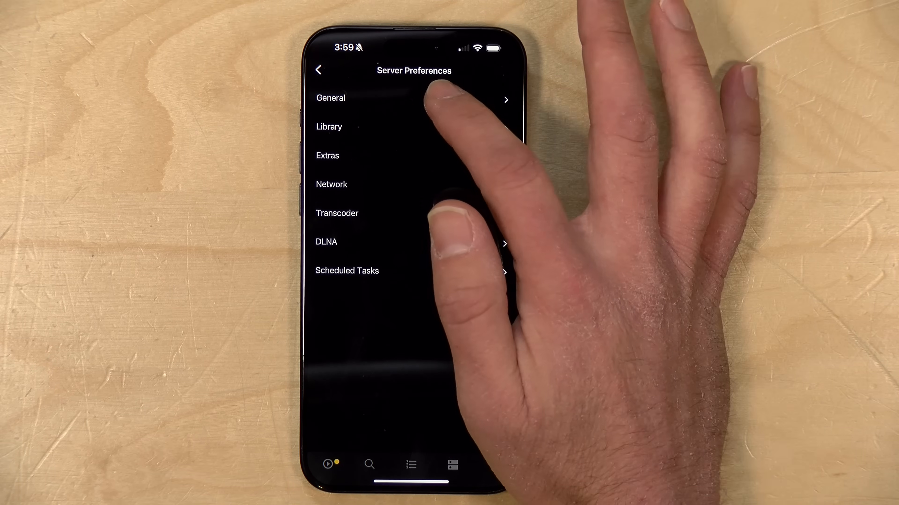
pyautogui.click(330, 97)
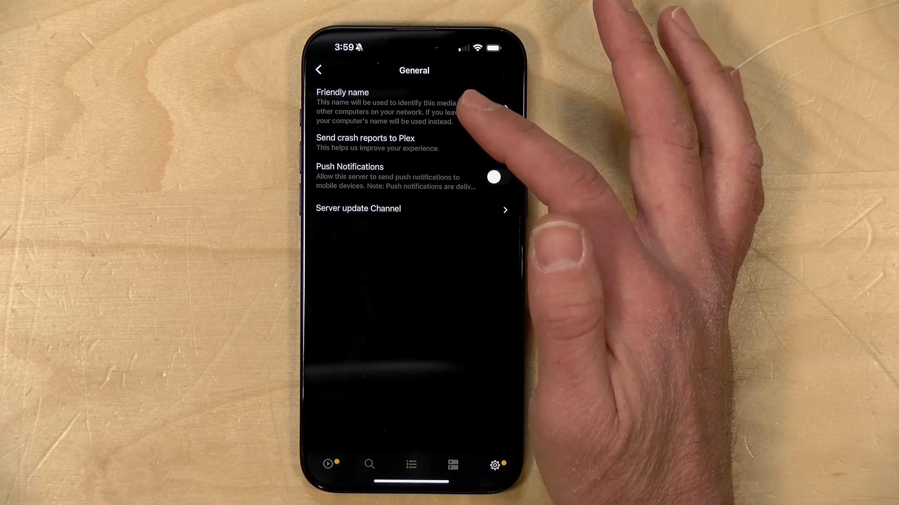
pyautogui.click(498, 144)
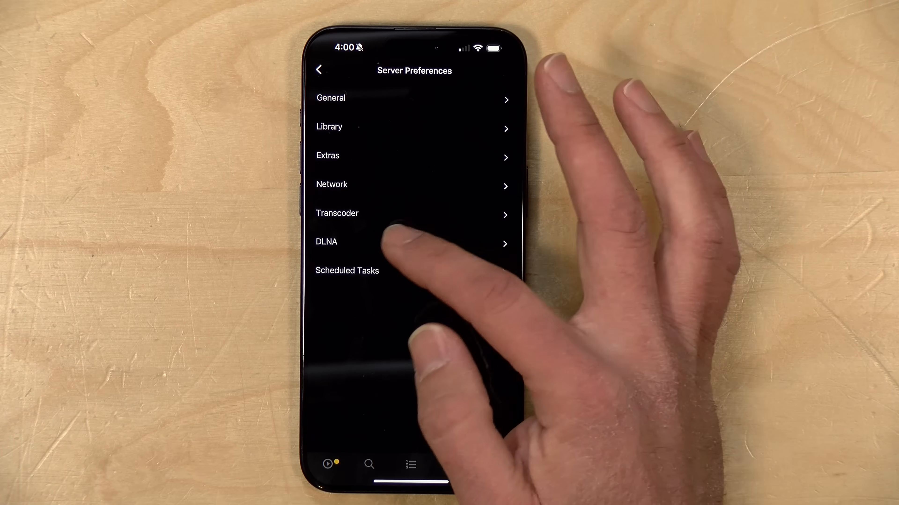
pyautogui.click(337, 213)
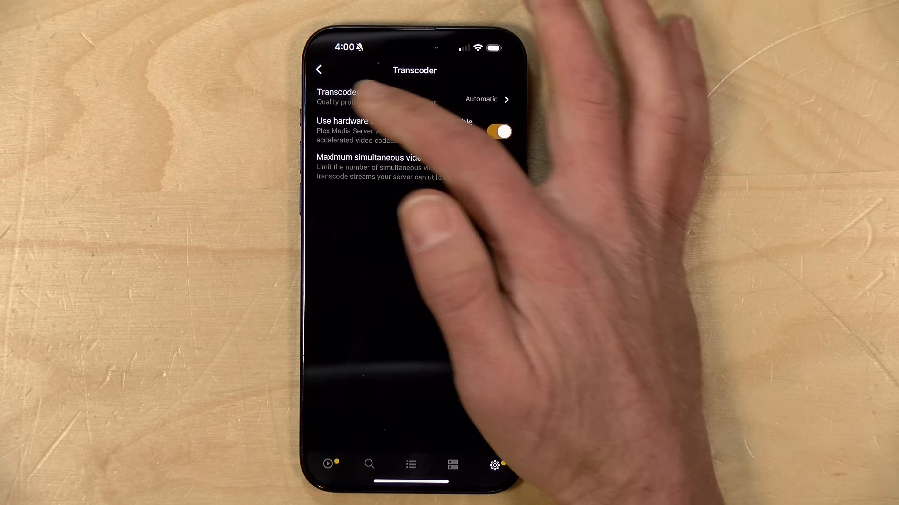
pyautogui.click(319, 69)
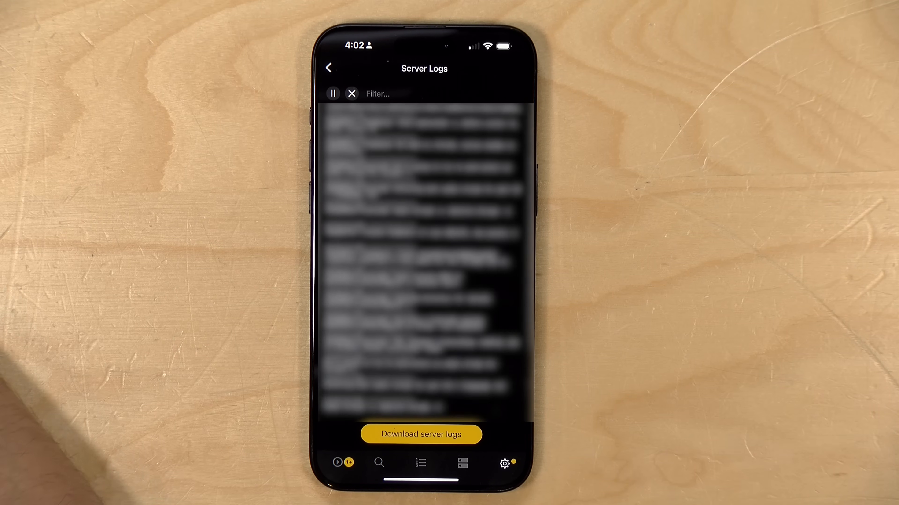
# - Bring up MomPlex's Server Logs page
pyautogui.click(421, 434)
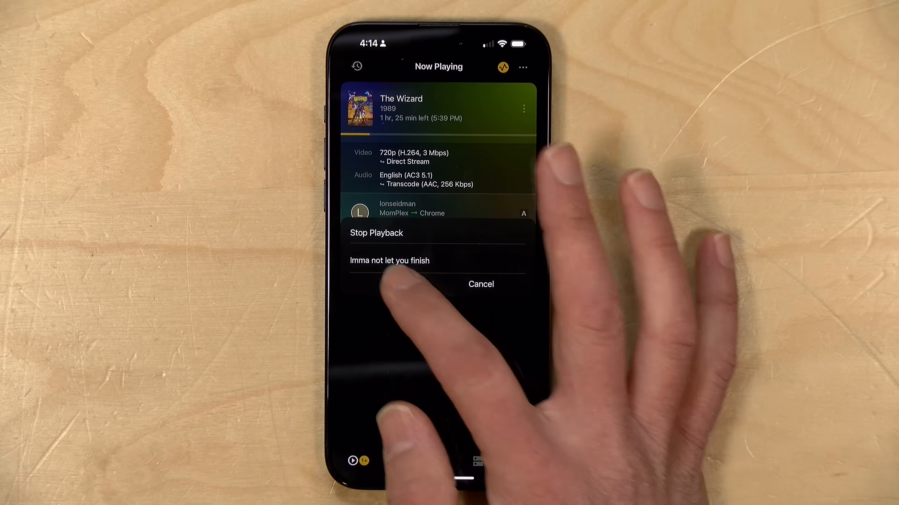
# - Confirm stopping The Wizard's playback with the custom message to the viewer
pyautogui.click(480, 285)
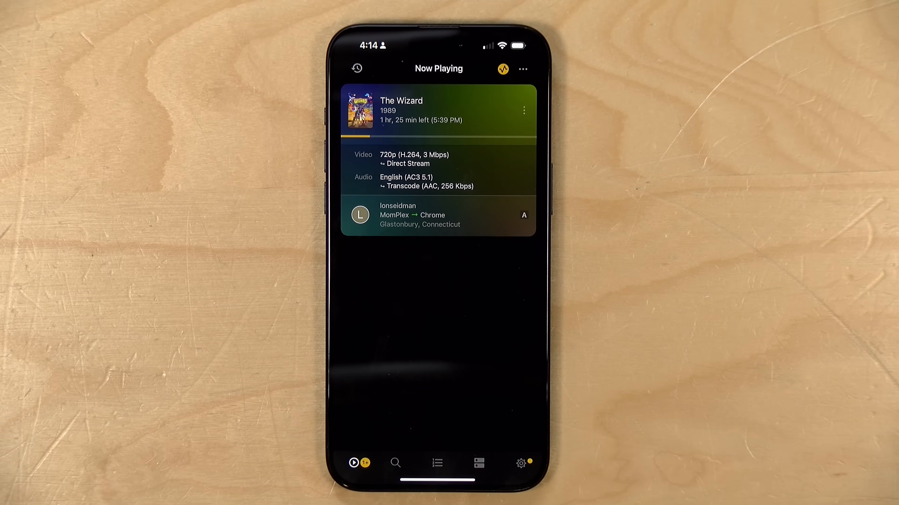